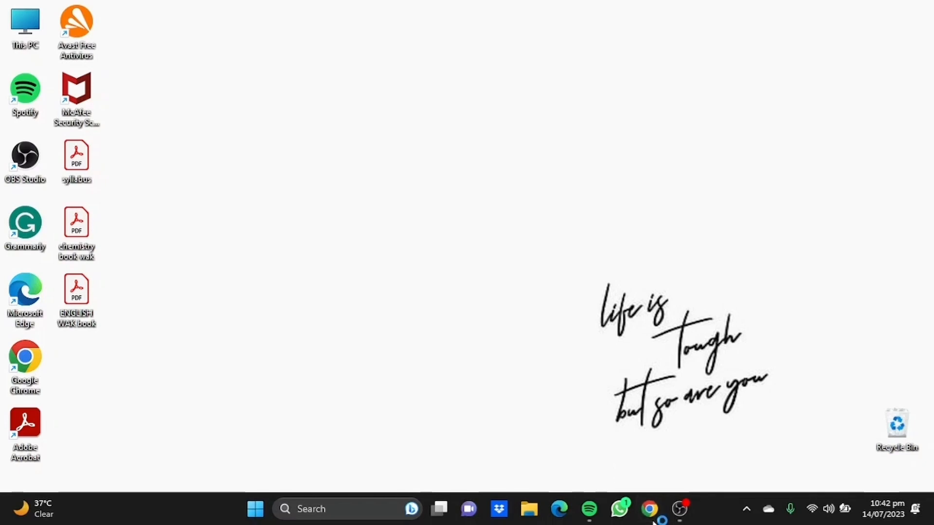
Launch Chrome and load chat.openai.com from the address bar suggestion for 'cha'.
click(647, 521)
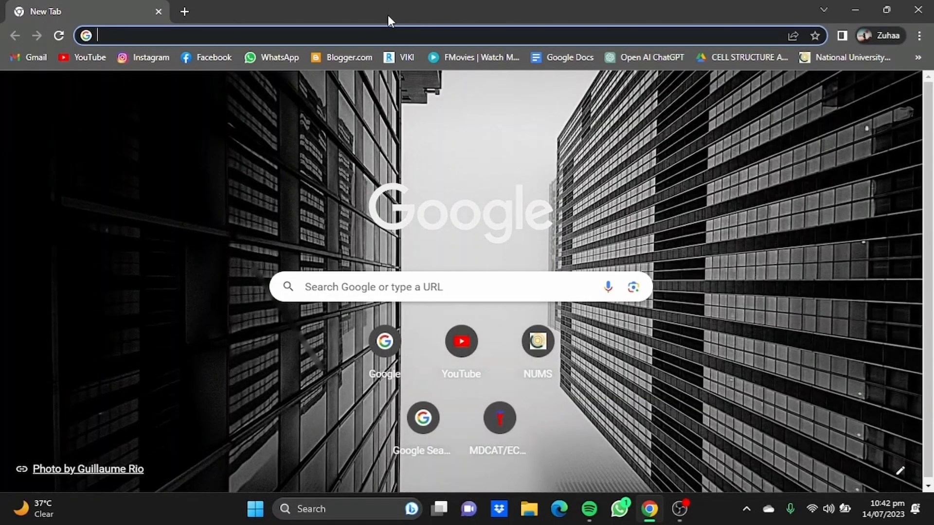
text(chat.openai.com)
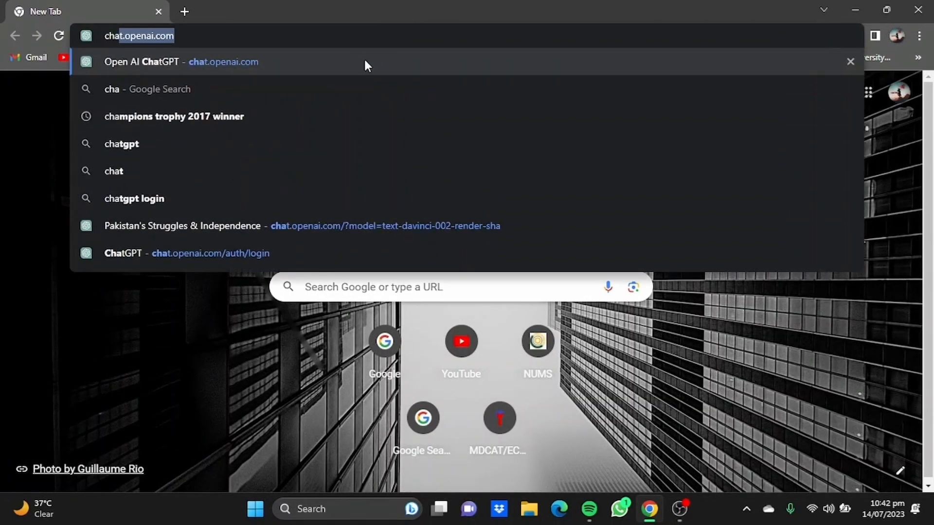
key(Enter)
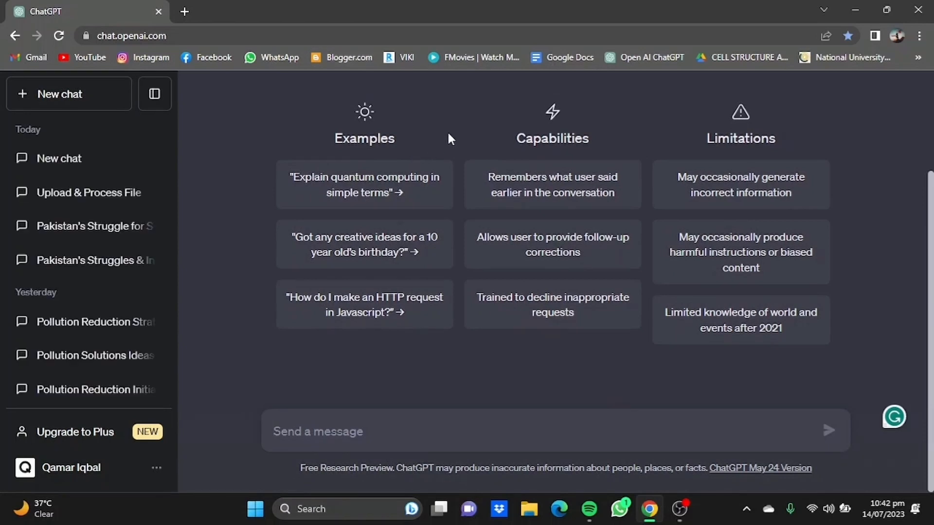
Focus the Send a message box, then bring up Chrome's three-dot menu.
click(338, 432)
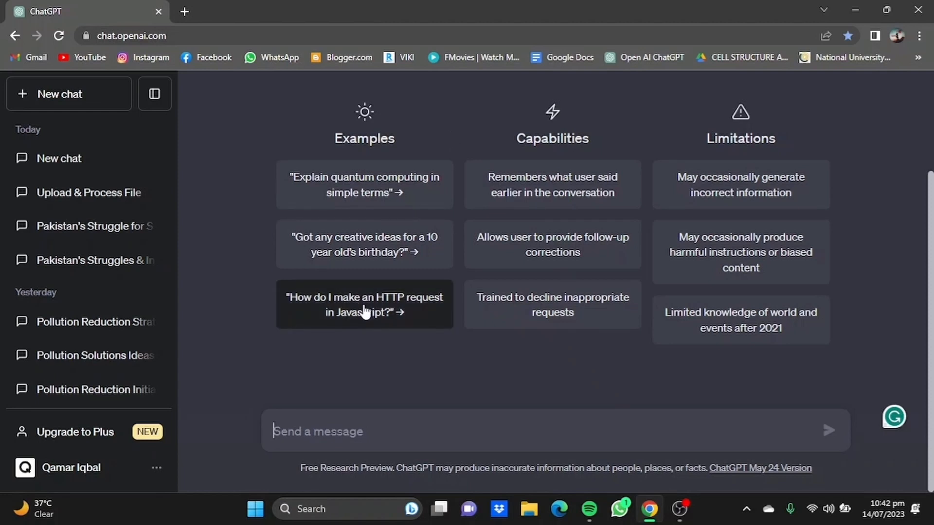
mouse_move(358, 416)
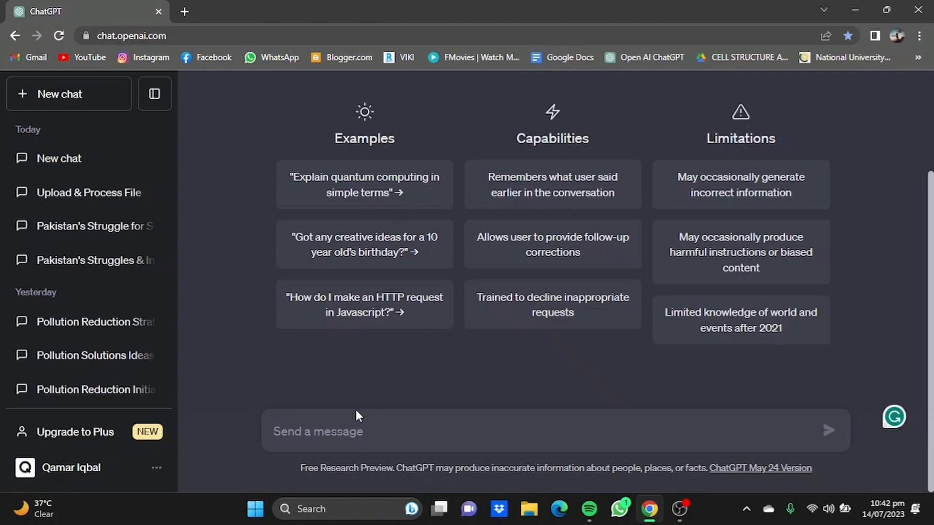
mouse_move(489, 332)
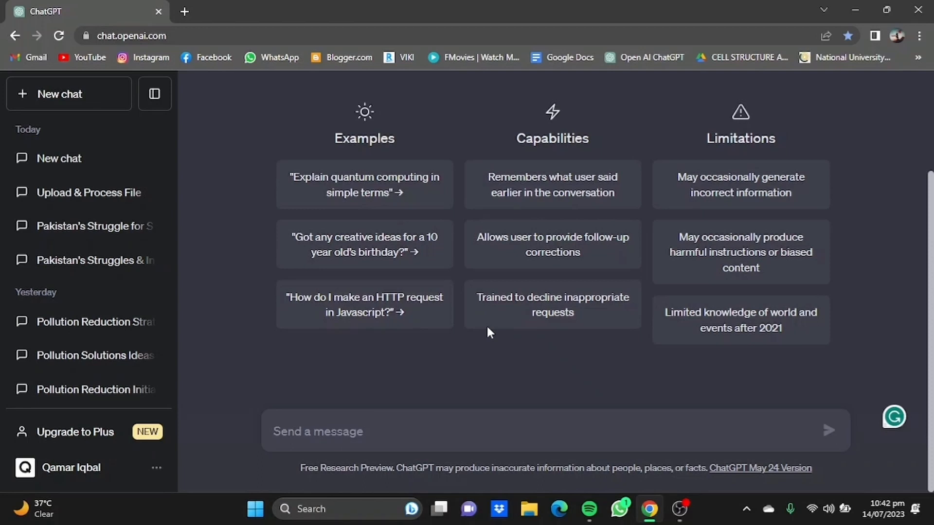
mouse_move(907, 74)
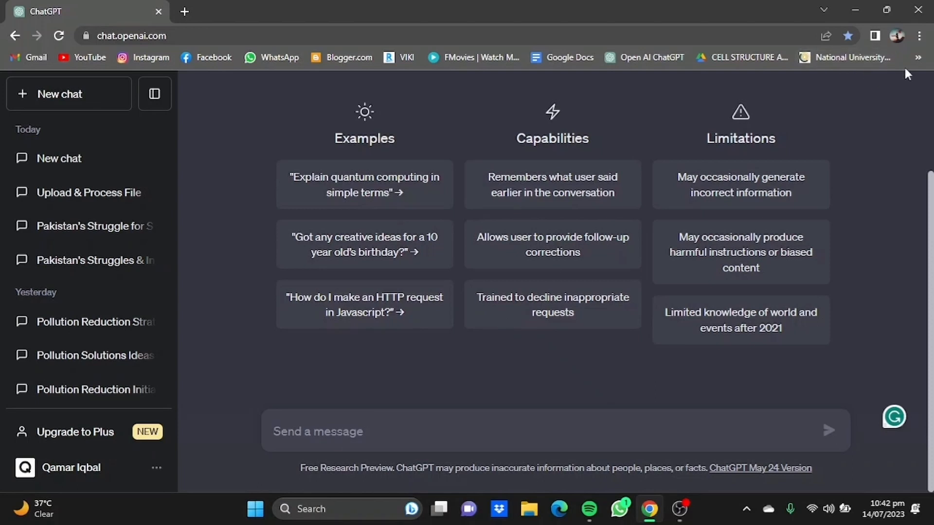
click(918, 35)
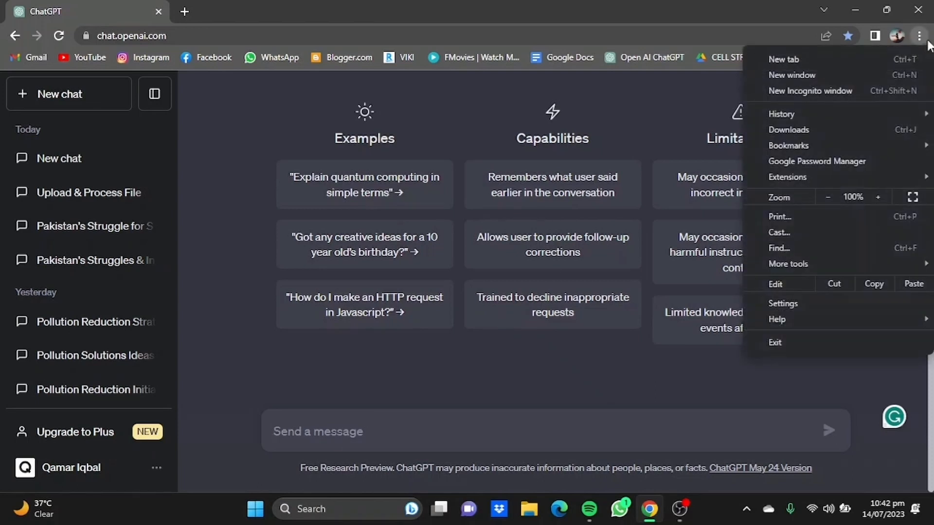
mouse_move(835, 177)
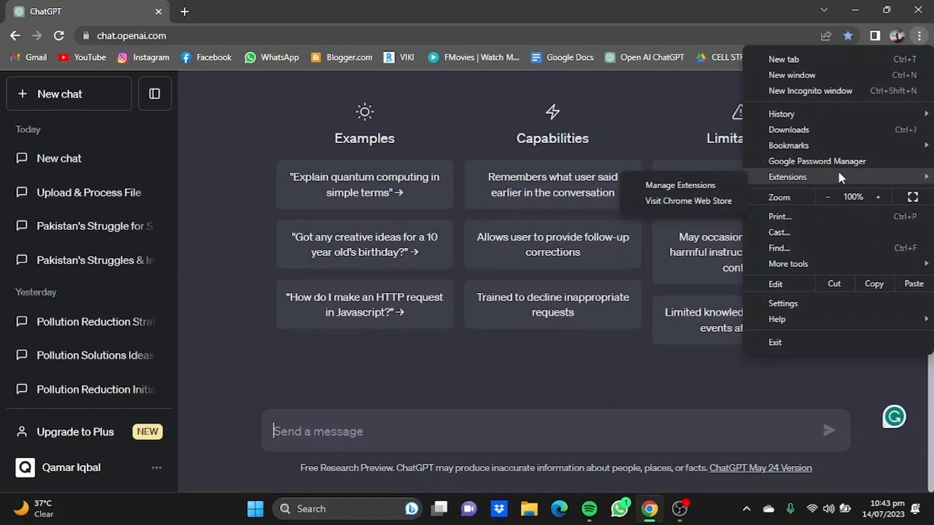
Enable the ChatGPT File Uploader toggle on the Manage Extensions page.
click(679, 184)
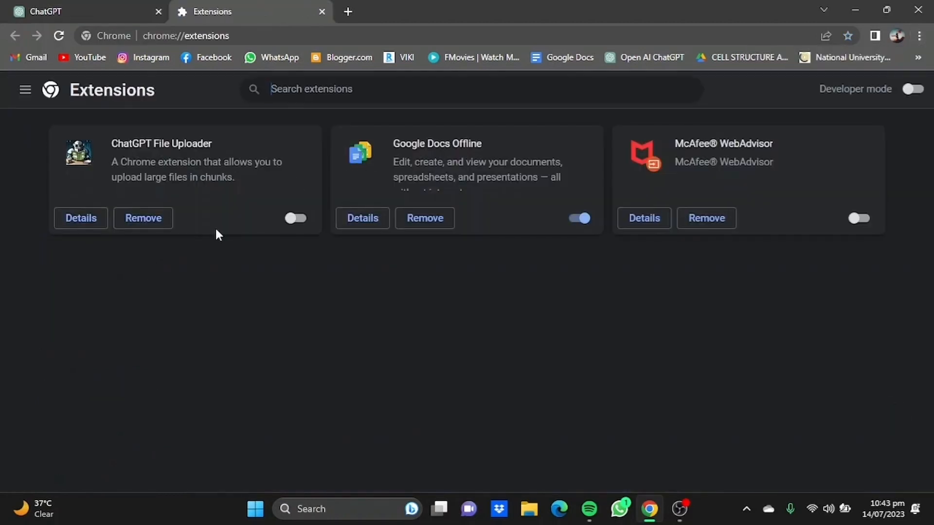
mouse_move(223, 164)
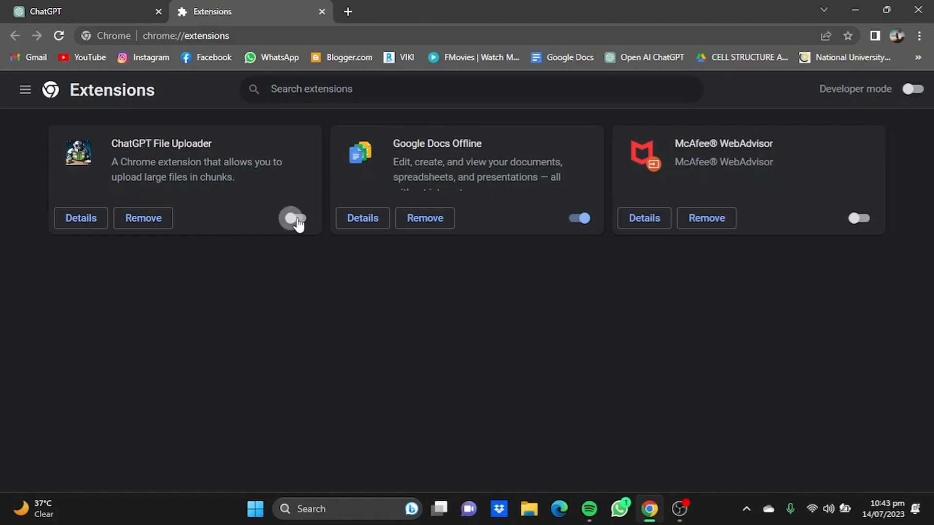
click(47, 12)
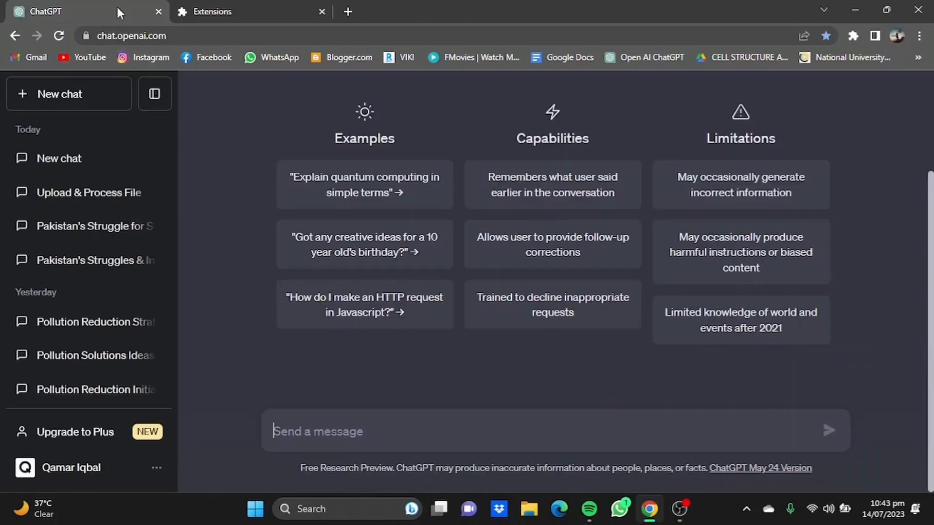
Reload the ChatGPT tab so Submit File appears, then start choosing a file.
click(58, 35)
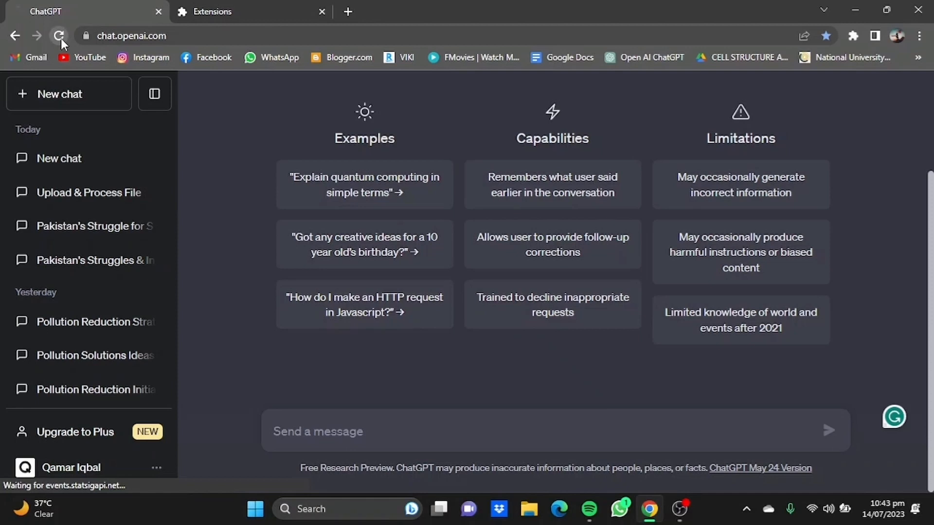
click(58, 35)
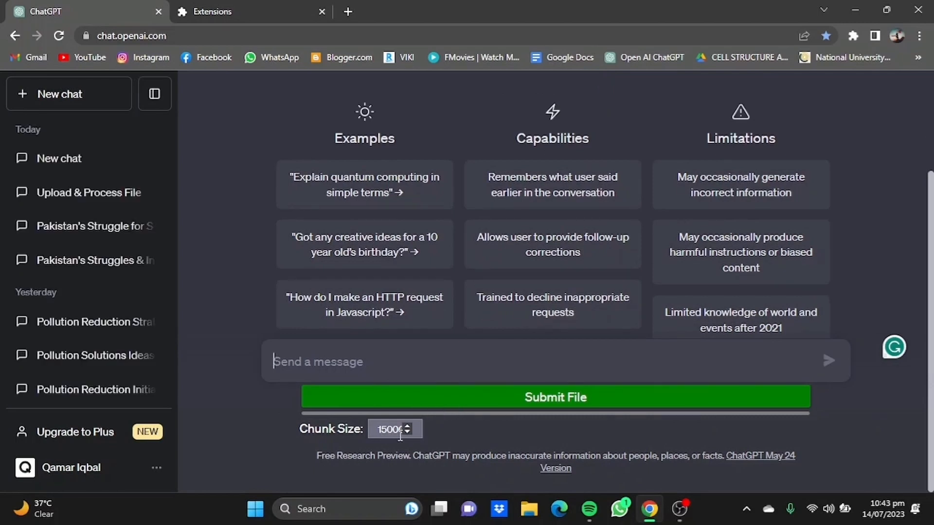
mouse_move(493, 409)
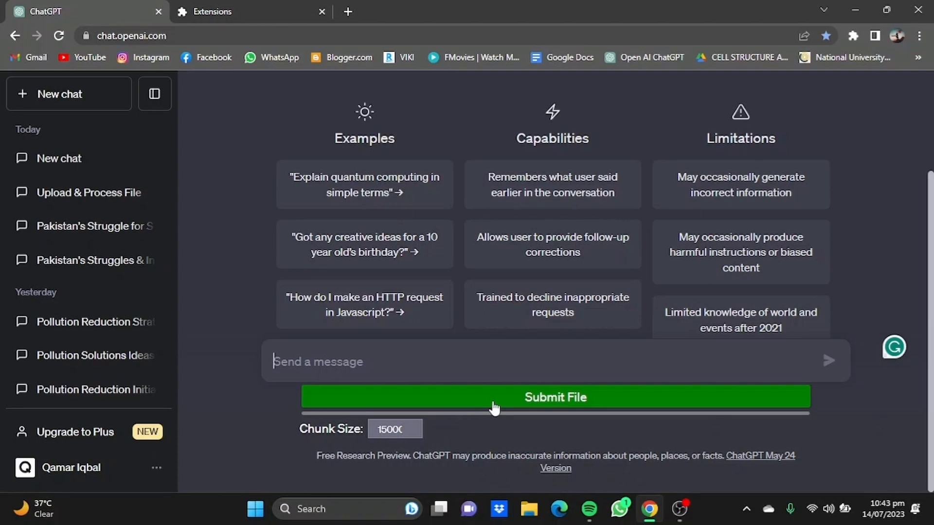
click(555, 397)
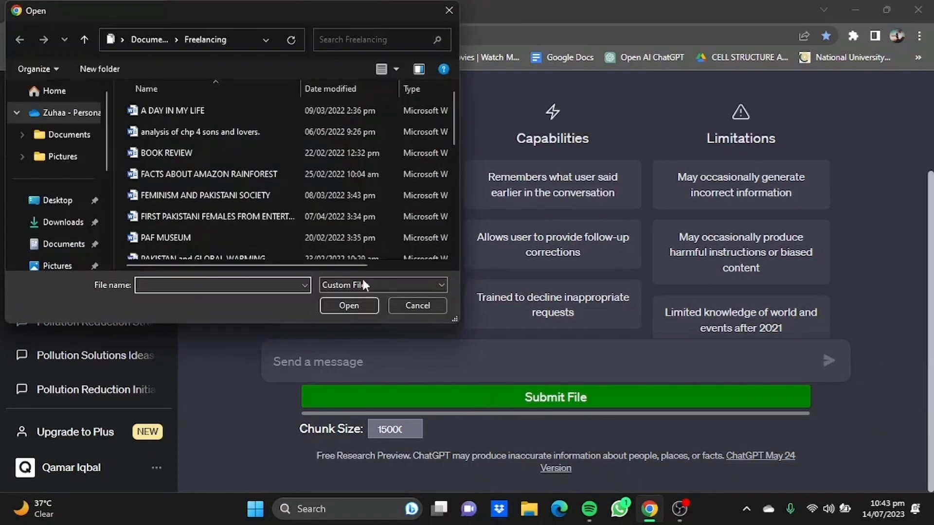
Select the FACTS ABOUT AMAZON RAINFOREST Word document in the Open dialog and confirm it.
click(172, 111)
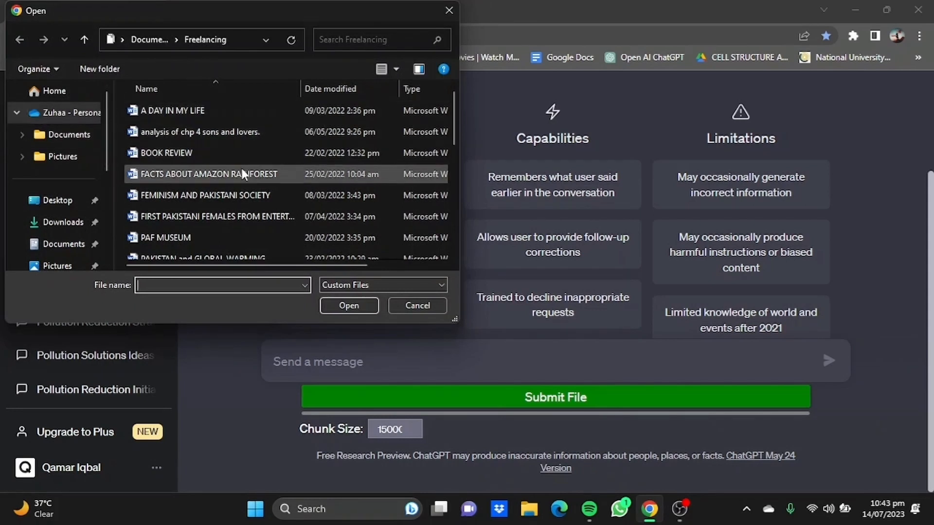
mouse_move(243, 177)
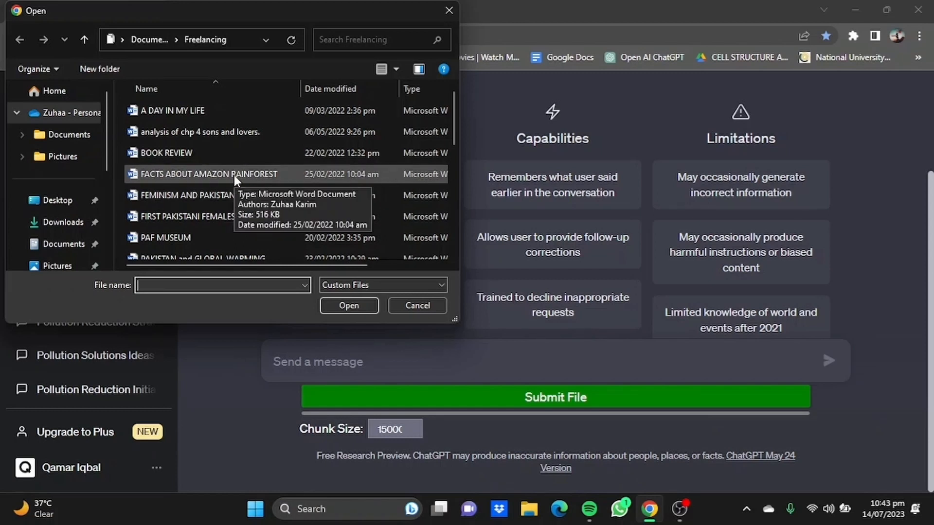
click(199, 174)
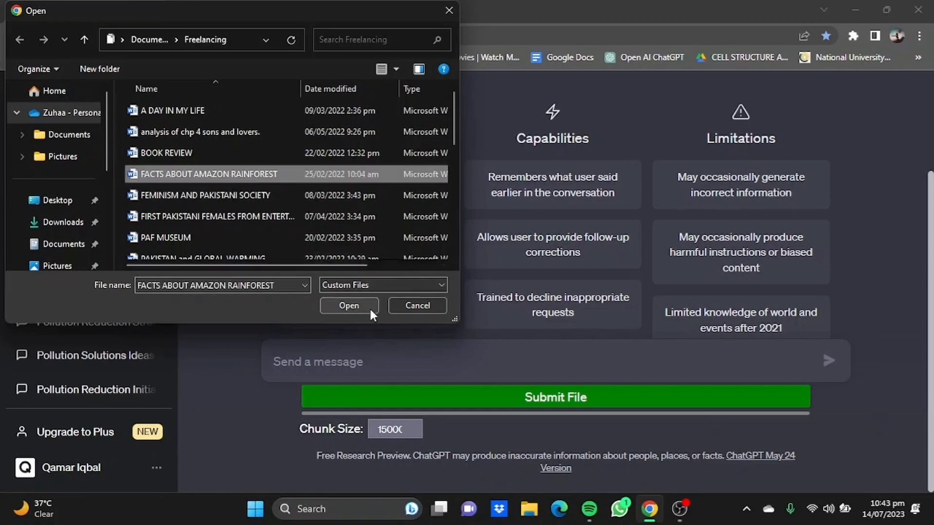
click(348, 305)
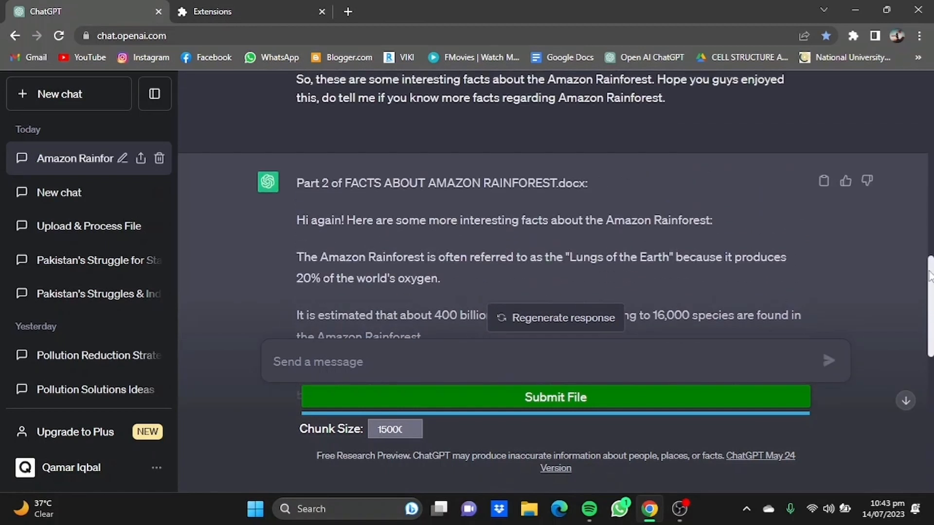
Scroll through ChatGPT's replies to the submitted rainforest document chunks.
scroll(down, 3)
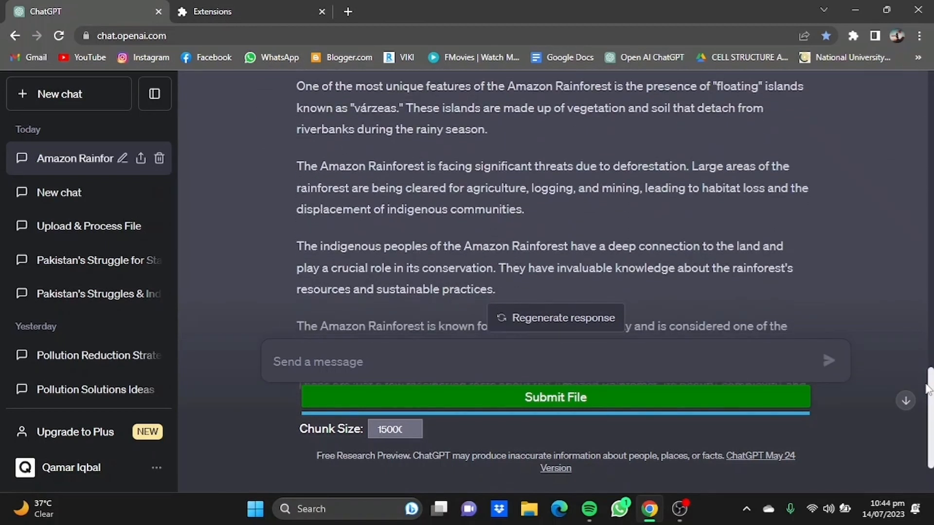
scroll(down, 3)
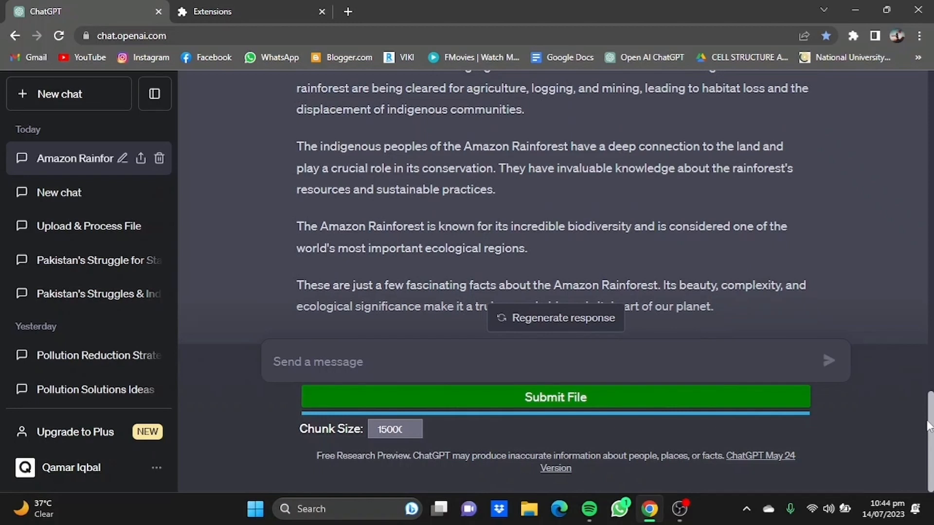